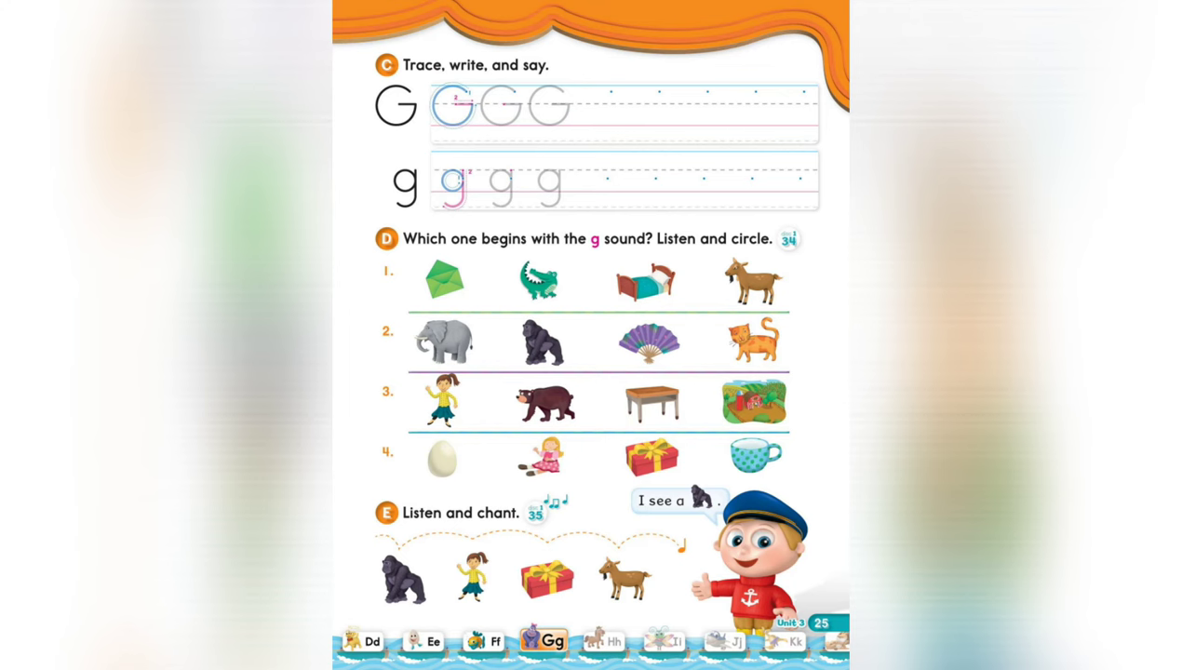
Advance from workbook page 25 (letter Gg) to the gorilla flashcard for the chant
left_click(536, 339)
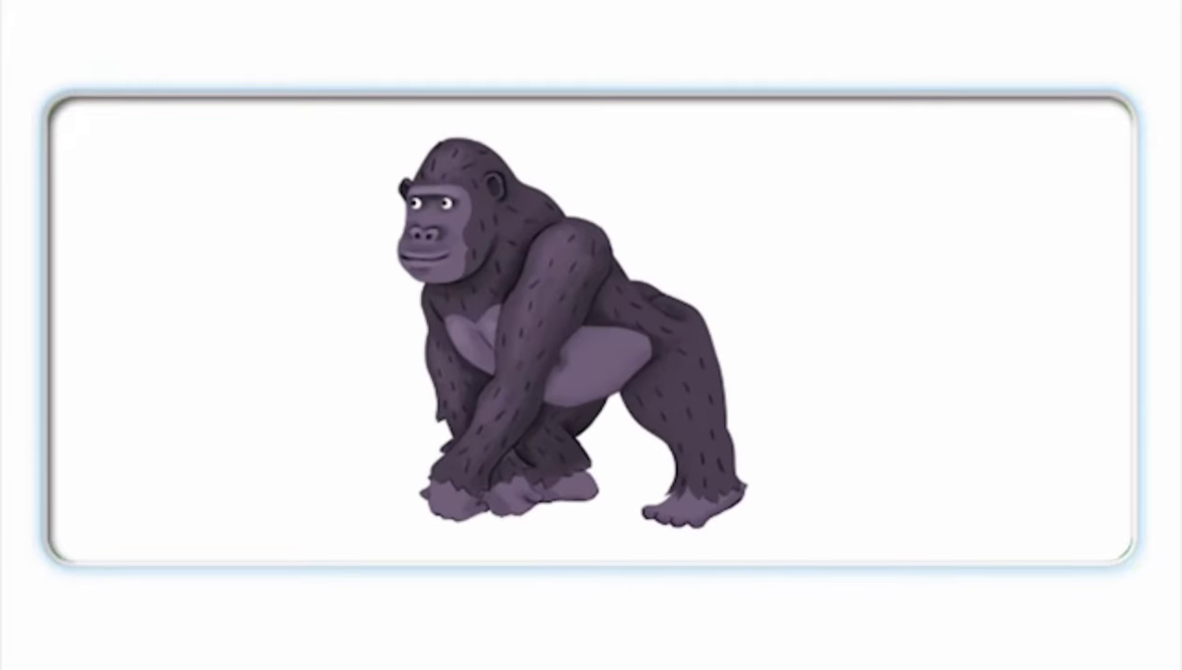